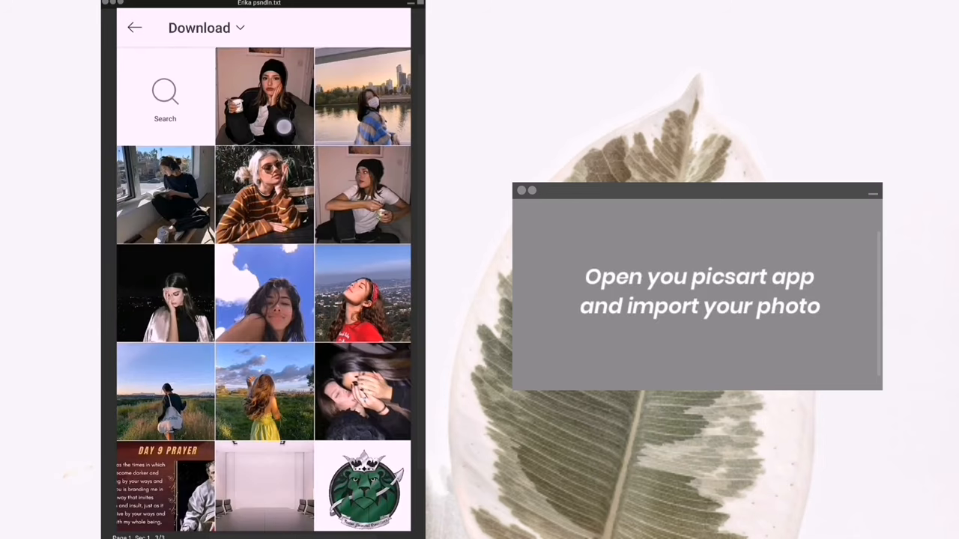
Step: Open the portrait of the woman in the black beanie from the Download gallery
click(264, 96)
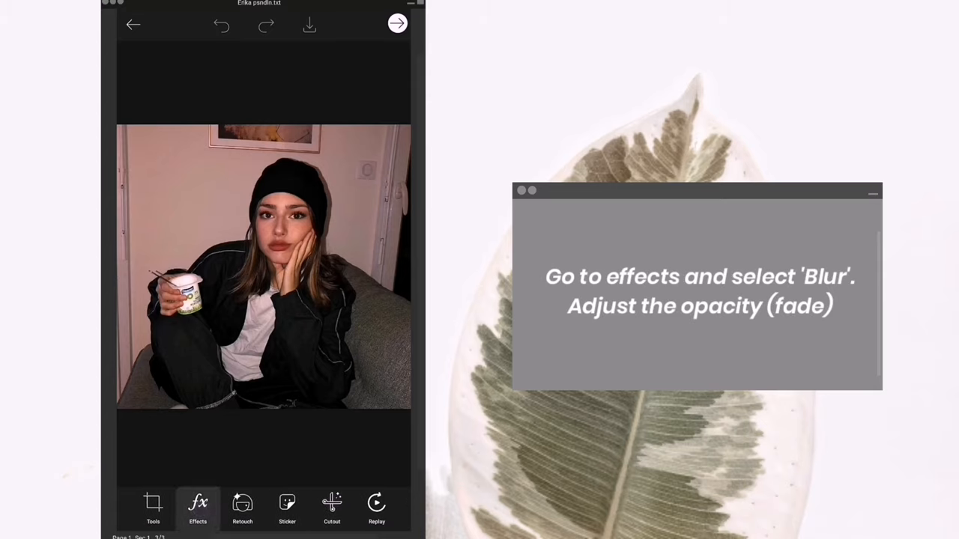
Step: Apply the Blur effect at strength 15 and set its fade to about 59
click(197, 509)
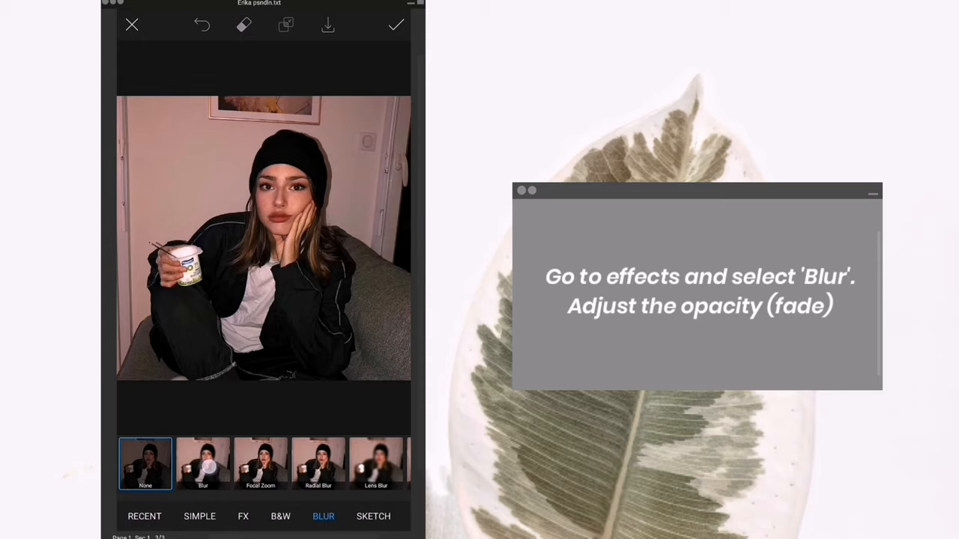
click(203, 464)
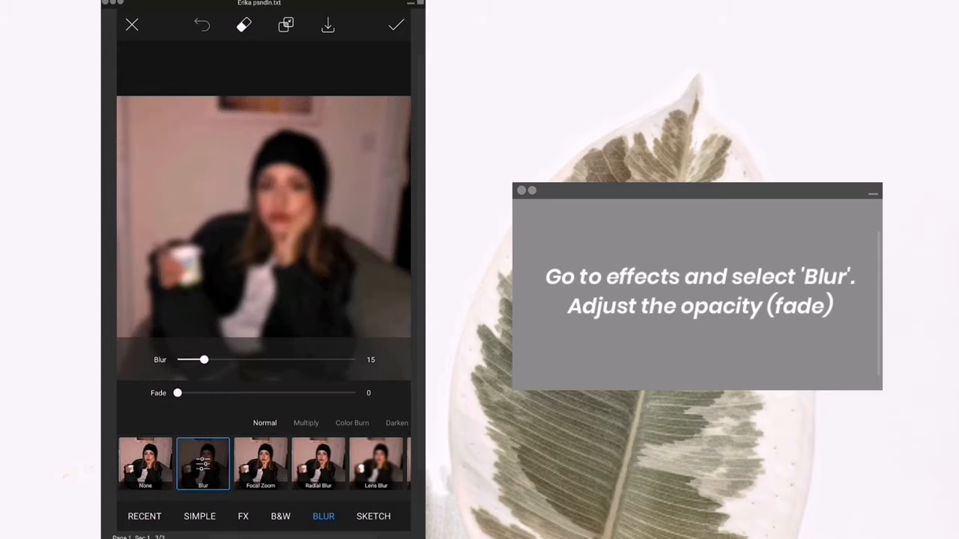
drag(178, 392, 258, 392)
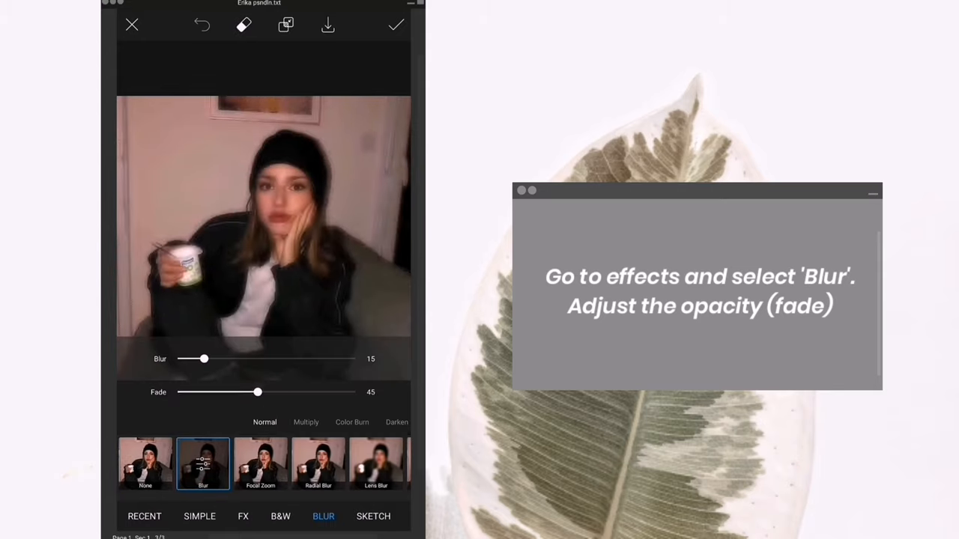
drag(258, 391, 273, 396)
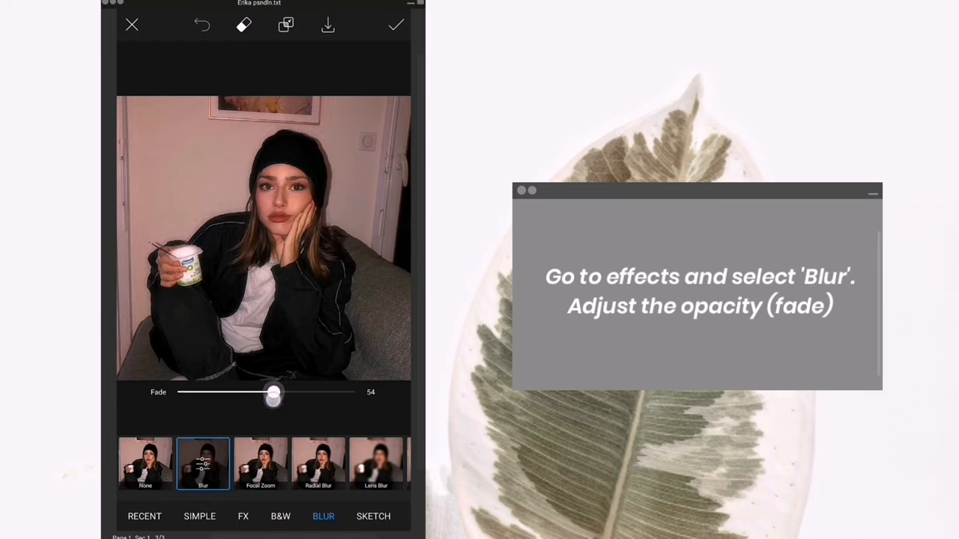
drag(273, 398, 232, 398)
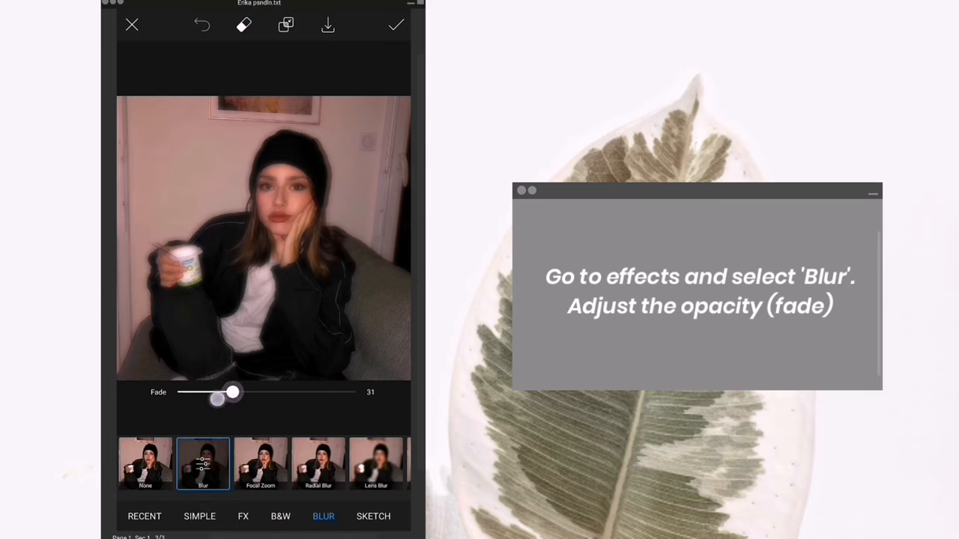
drag(233, 392, 288, 391)
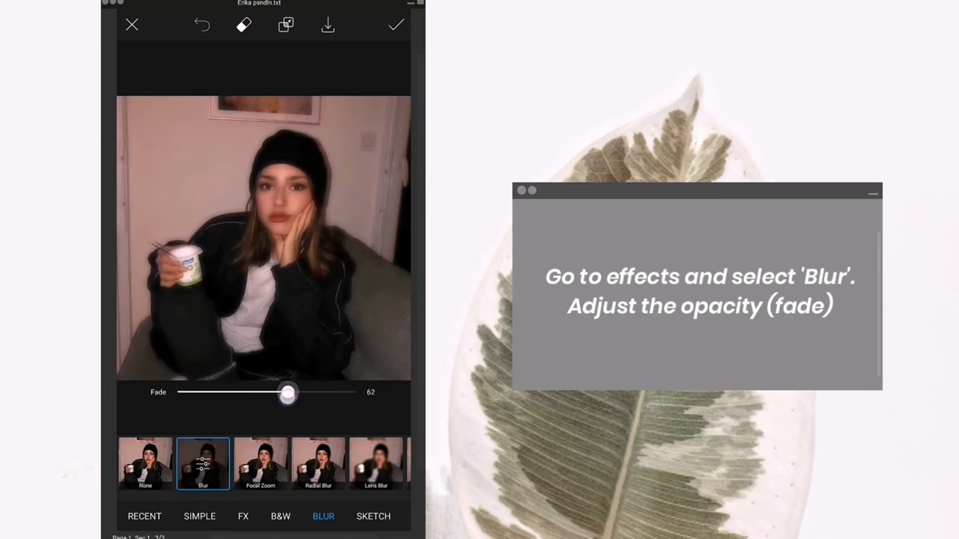
click(287, 24)
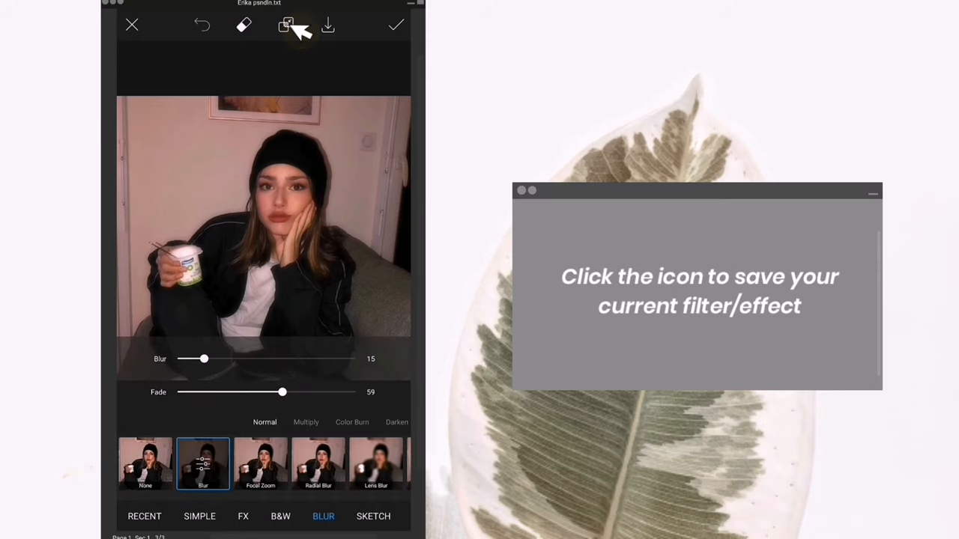
Step: Keep the faded blur and browse the Simple and FX filter sets to PLRD3
click(145, 463)
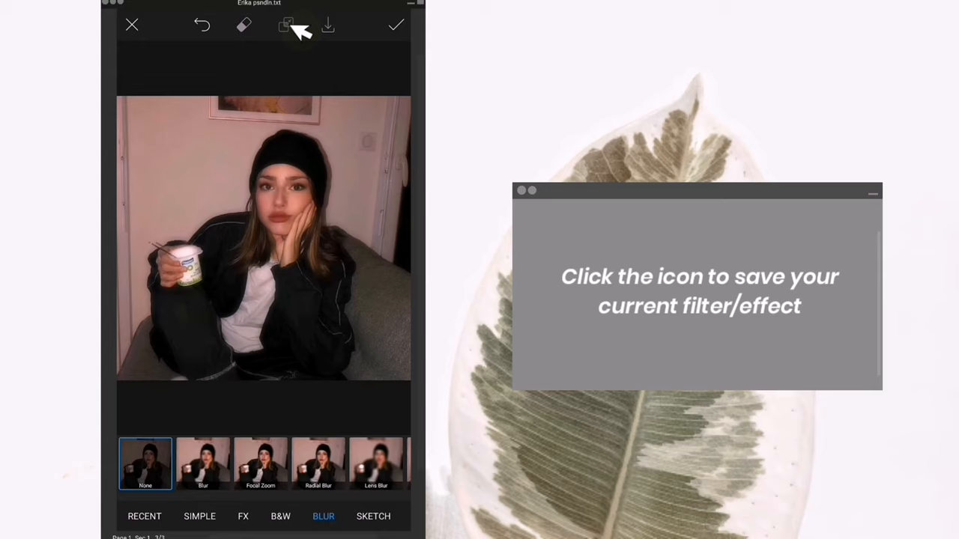
click(199, 516)
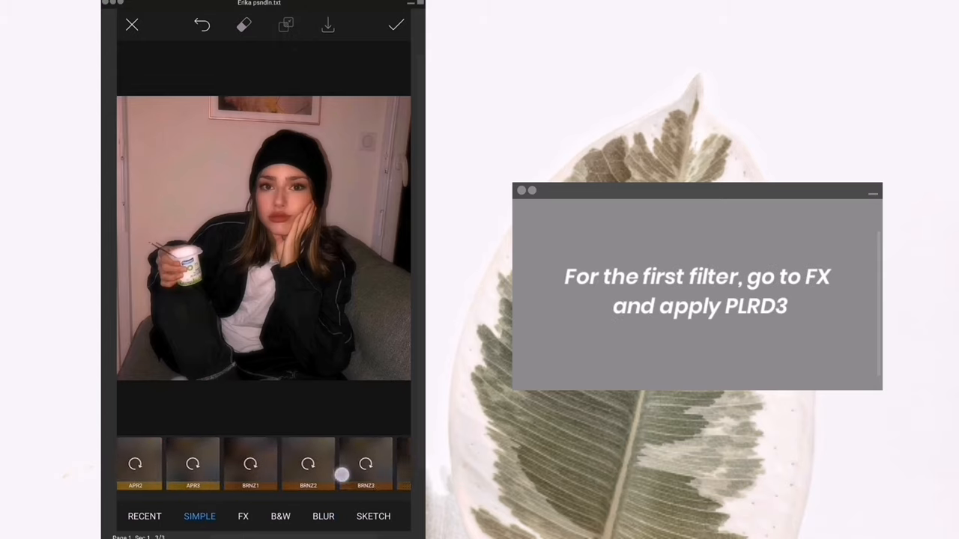
scroll(left, 3)
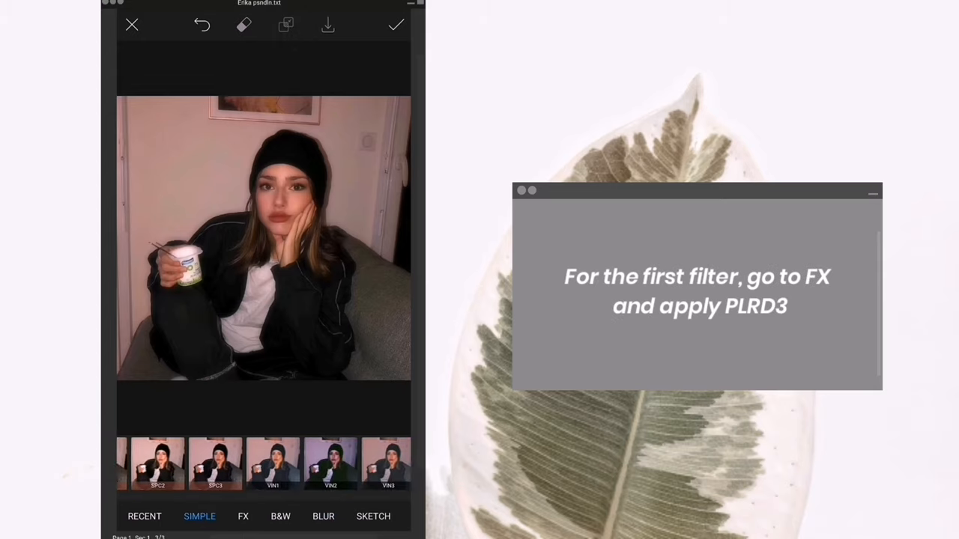
scroll(left, 3)
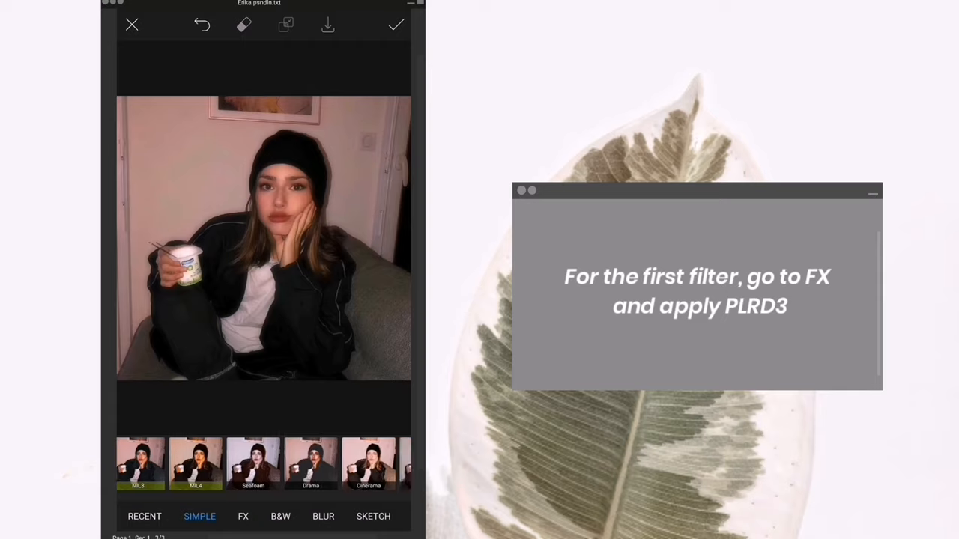
click(243, 516)
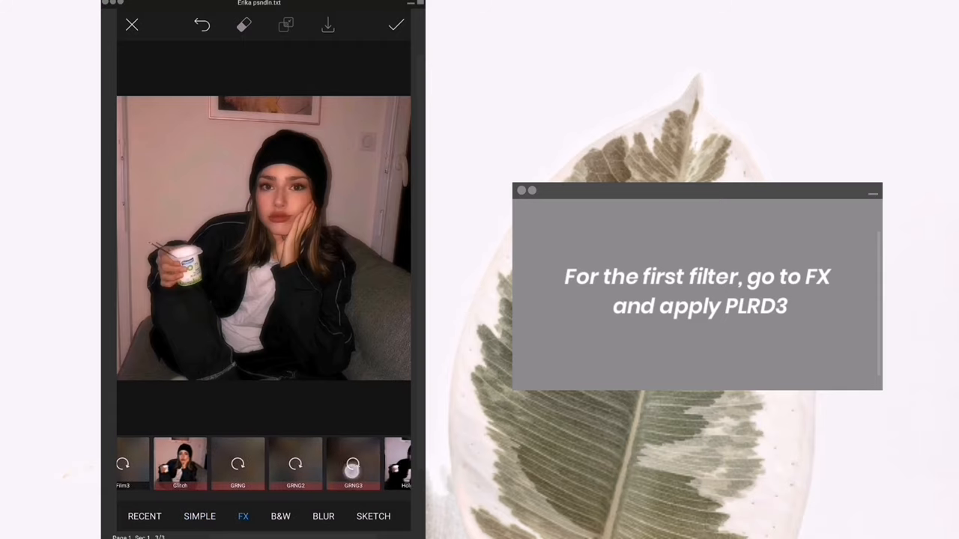
scroll(left, 3)
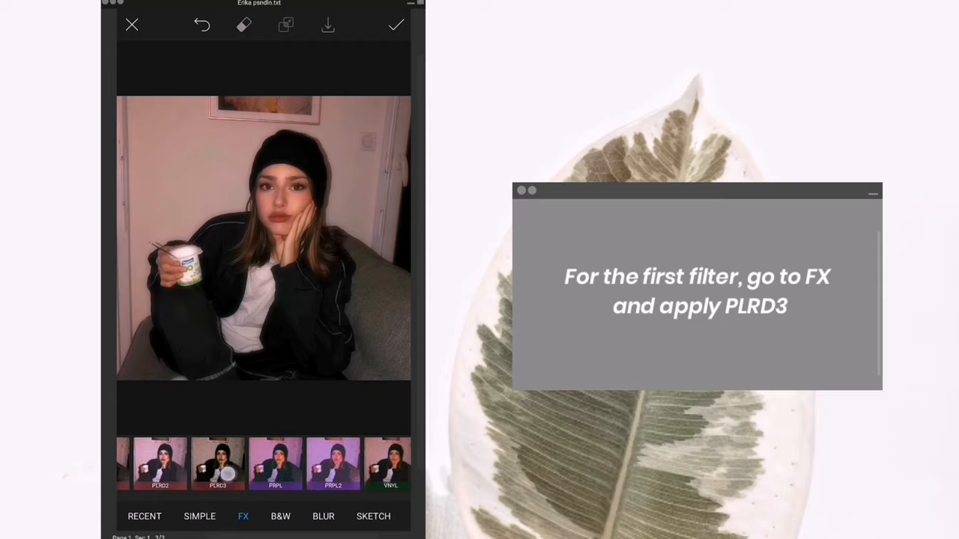
Step: Apply PLRD3 with noise and blur at 0 and fade 34, and keep it
click(218, 463)
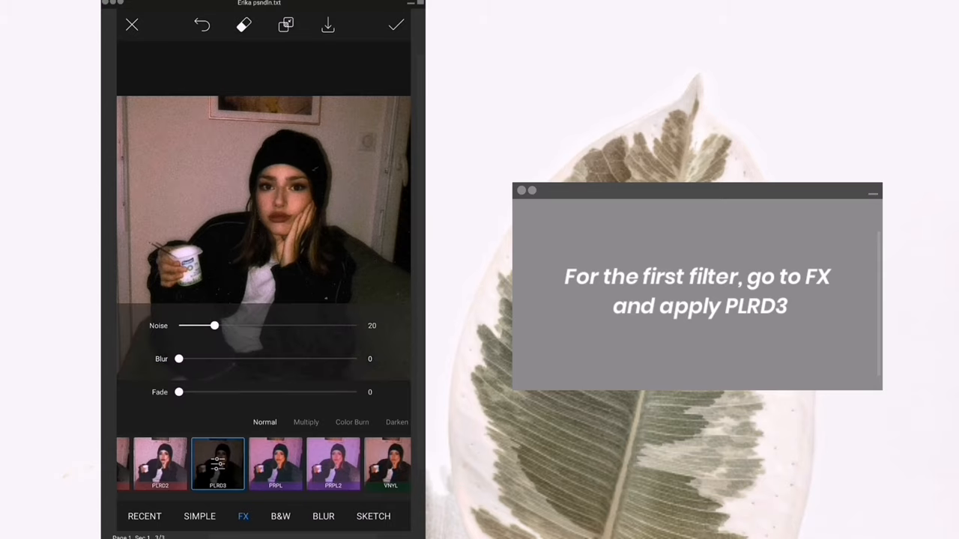
drag(217, 325, 178, 325)
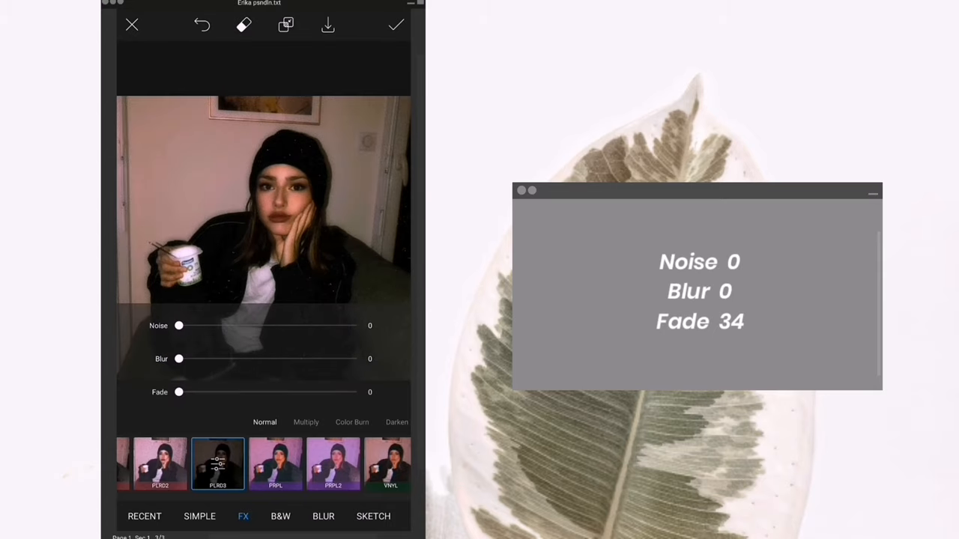
drag(179, 392, 250, 391)
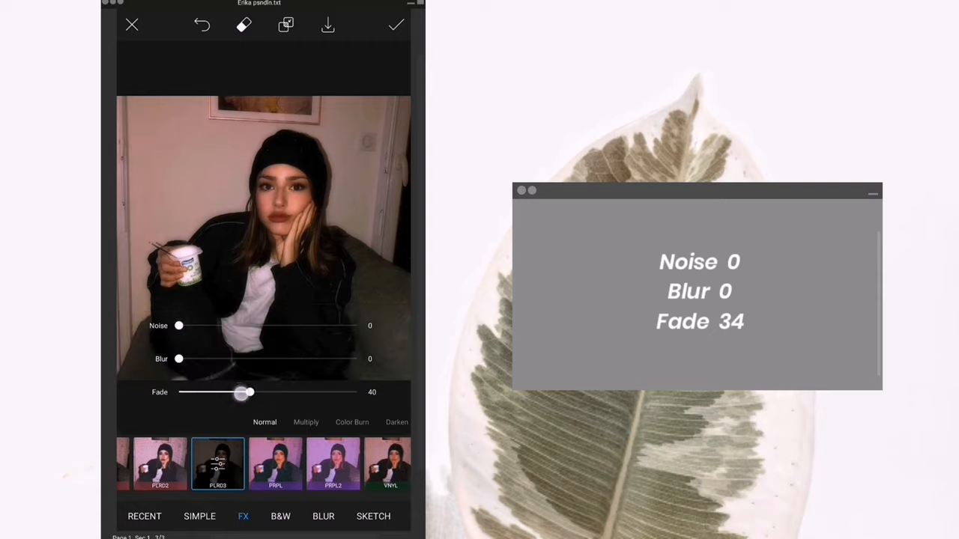
drag(250, 391, 239, 391)
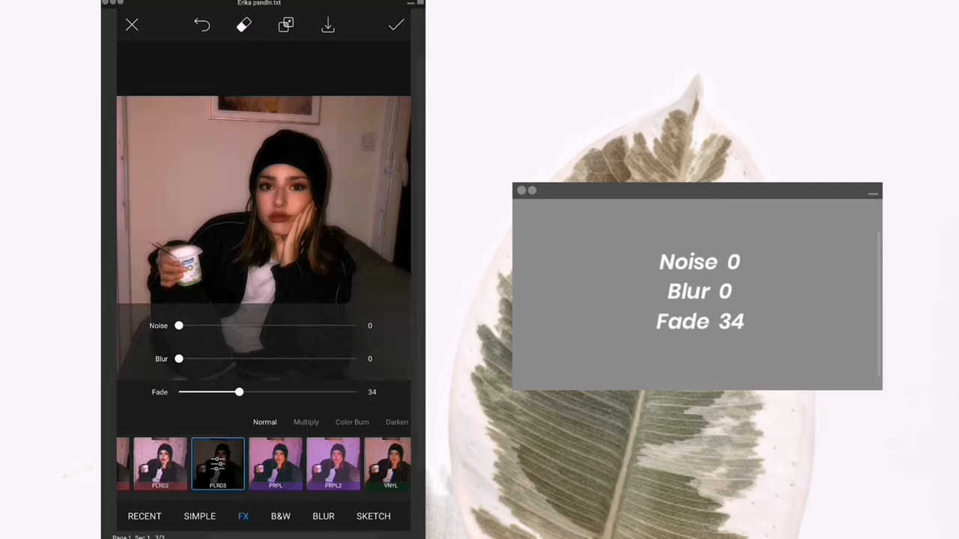
click(286, 24)
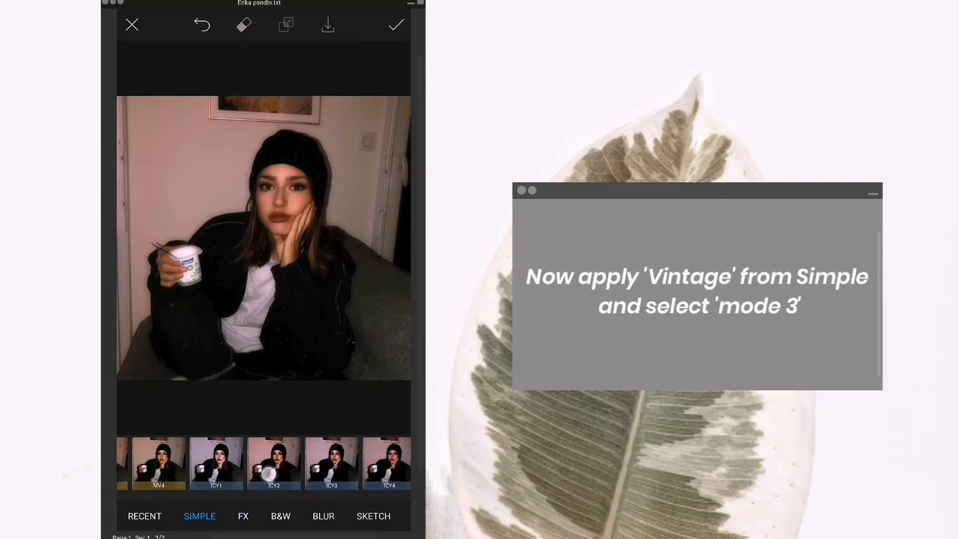
Step: Apply the Vintage filter in mode 3 with its amount lowered to about 14
scroll(left, 3)
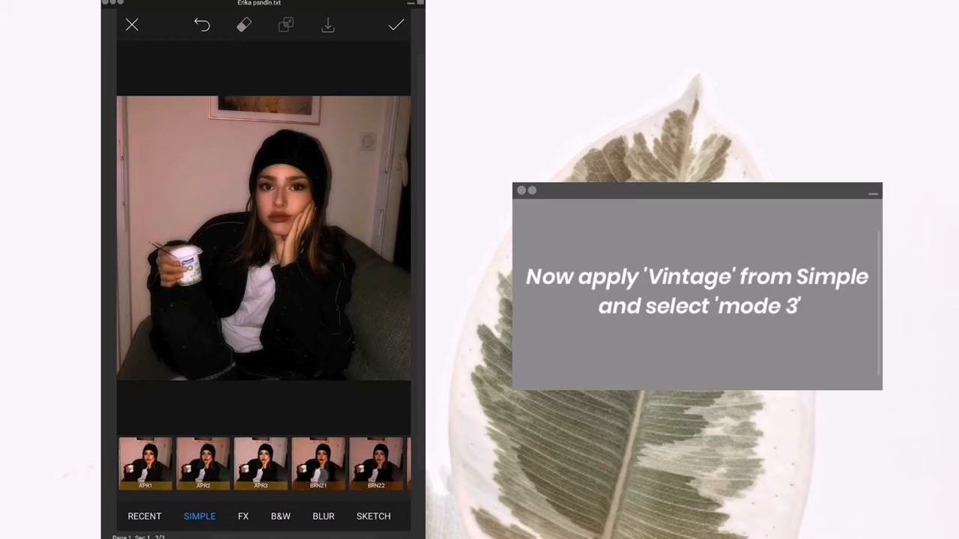
scroll(right, 3)
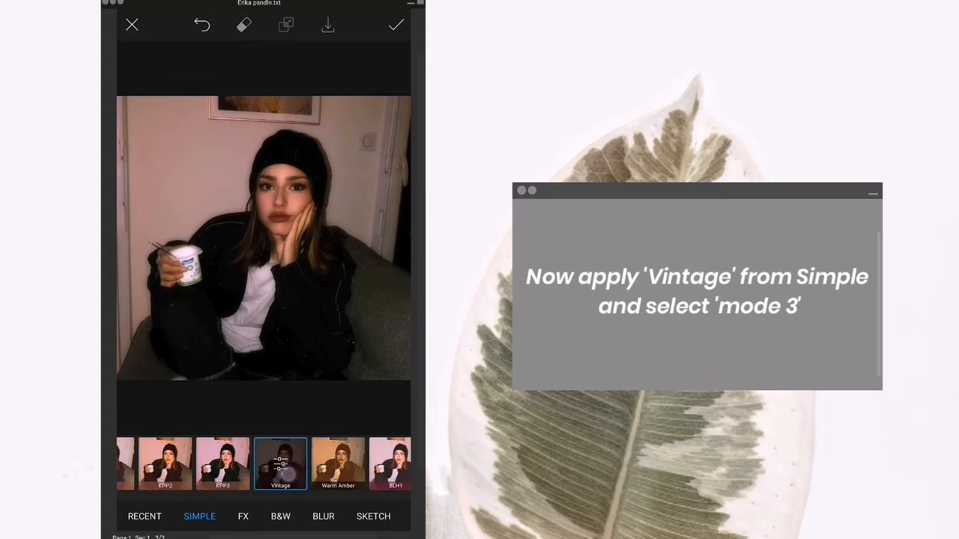
click(280, 465)
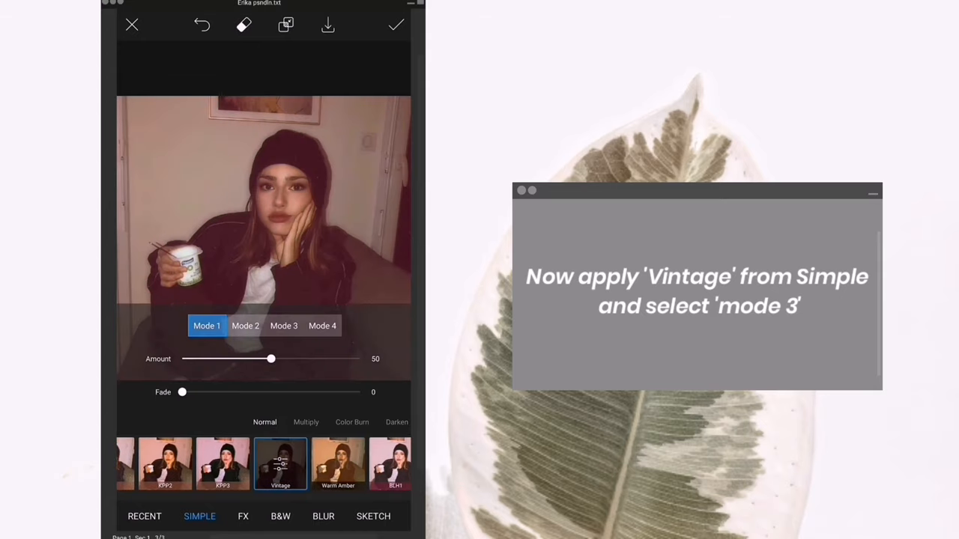
click(283, 325)
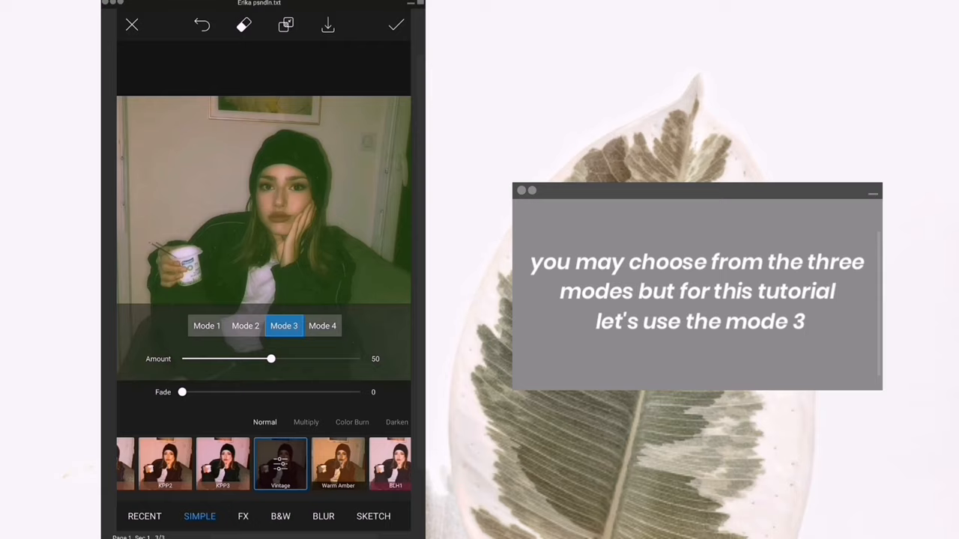
click(322, 325)
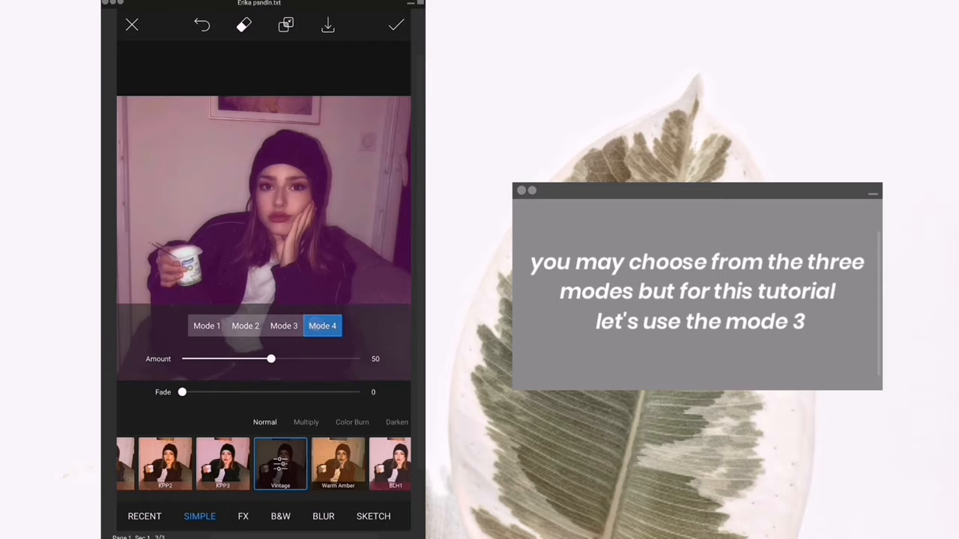
click(283, 325)
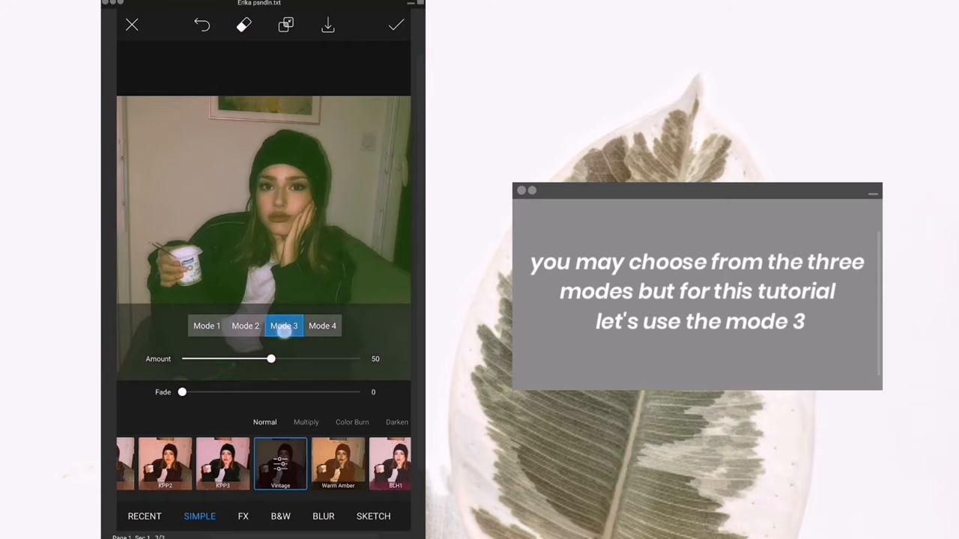
drag(271, 358, 215, 359)
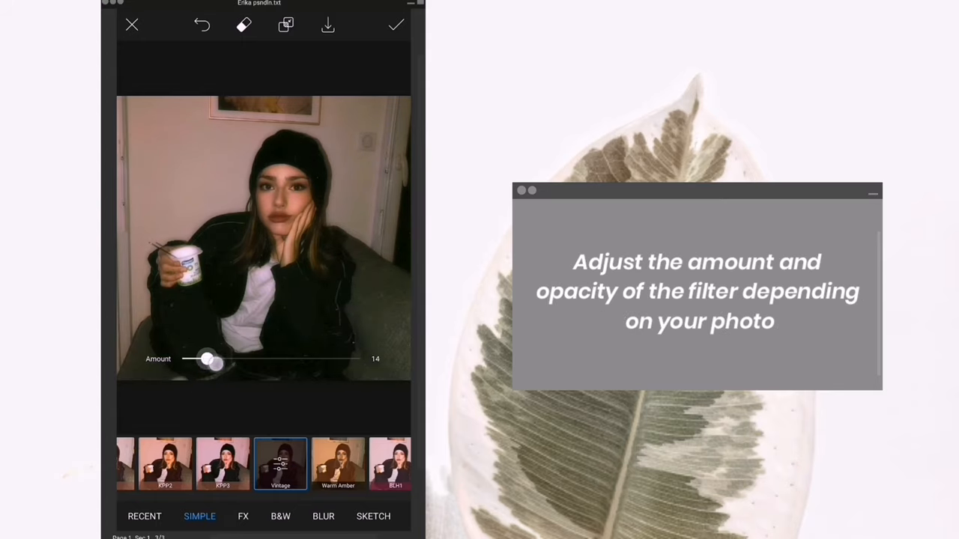
drag(209, 360, 223, 360)
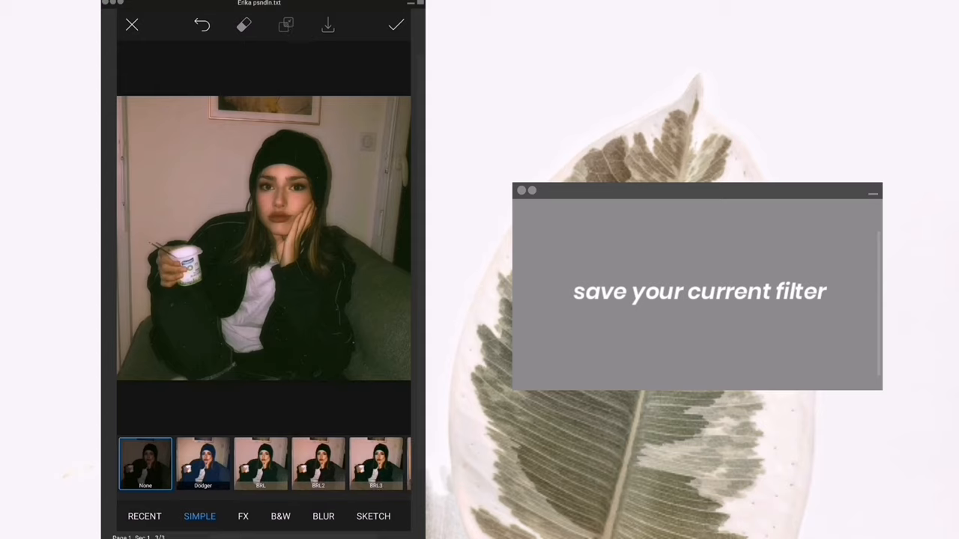
Step: Apply the Retro filter with fade 66 and confirm the filtered result
scroll(right, 3)
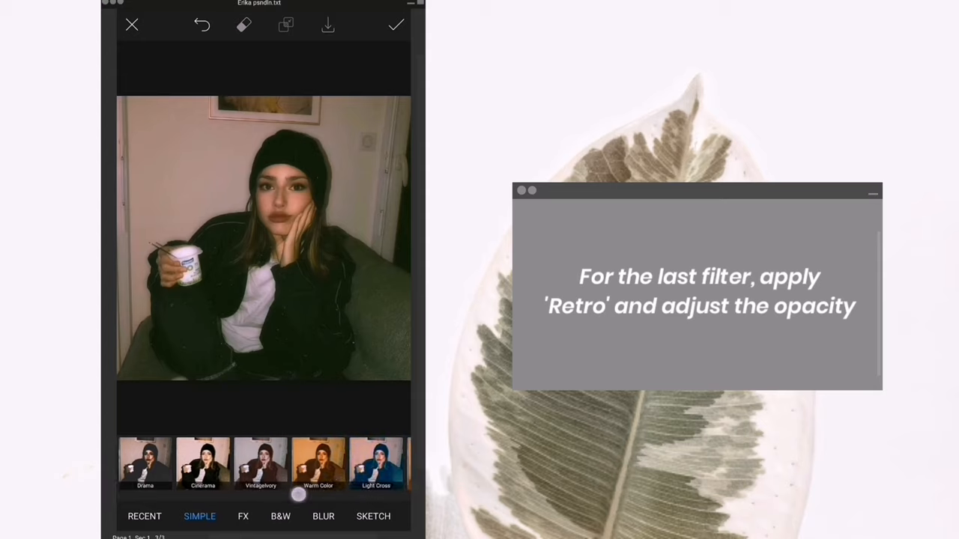
scroll(left, 3)
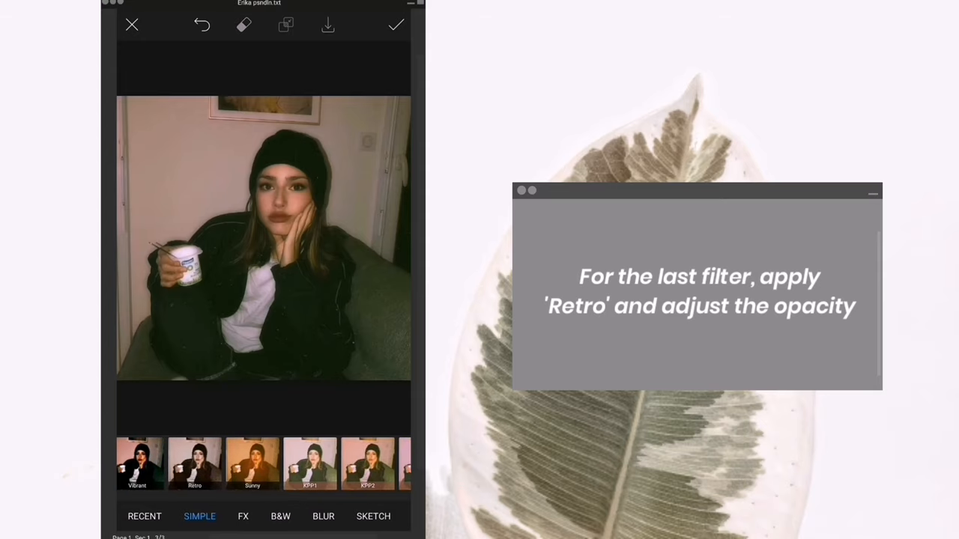
click(195, 463)
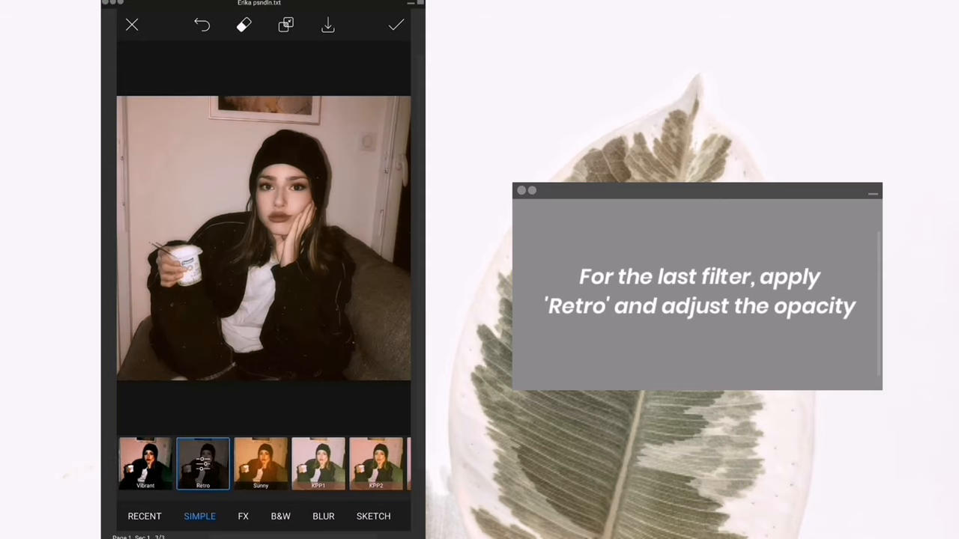
click(202, 463)
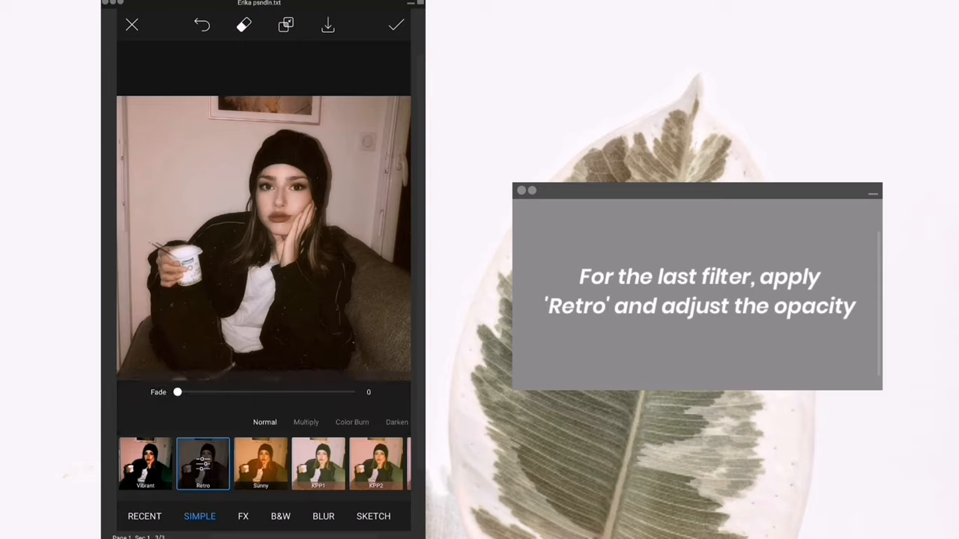
drag(178, 391, 311, 392)
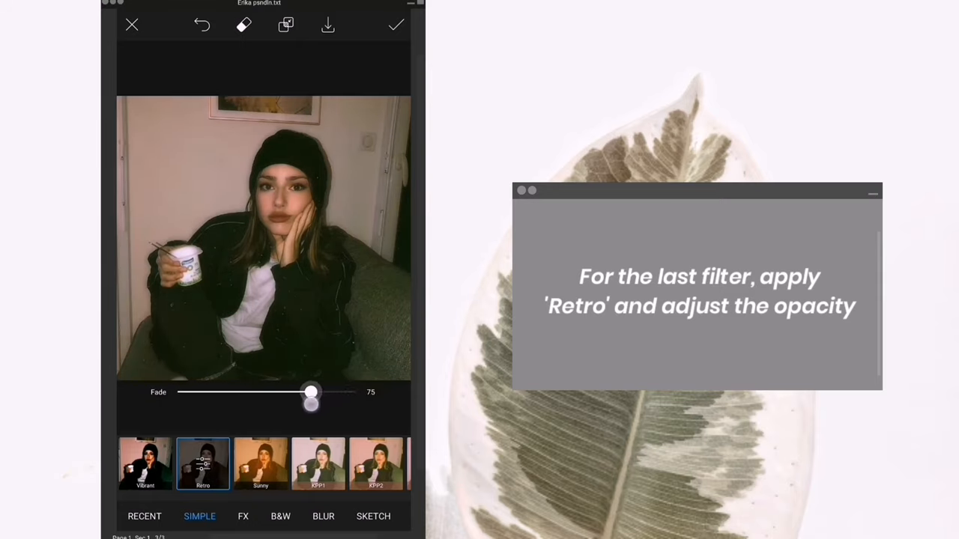
drag(311, 397, 292, 397)
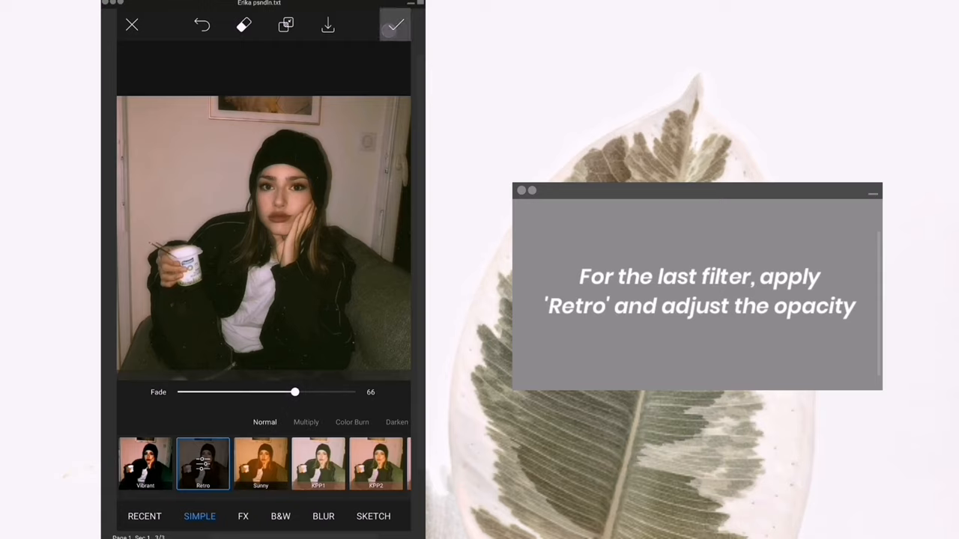
click(395, 24)
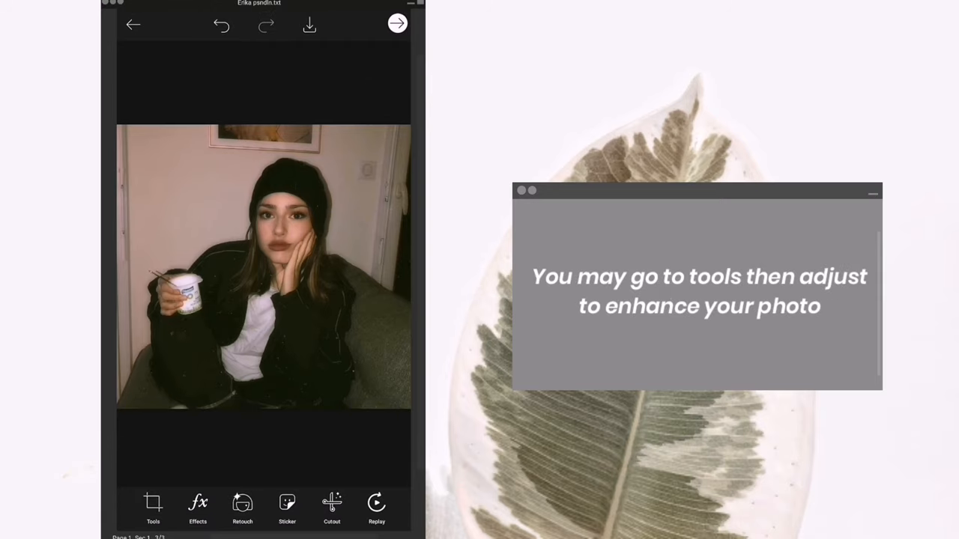
Step: Adjust the photo to brightness about 6, contrast -25 and saturation 16
click(153, 510)
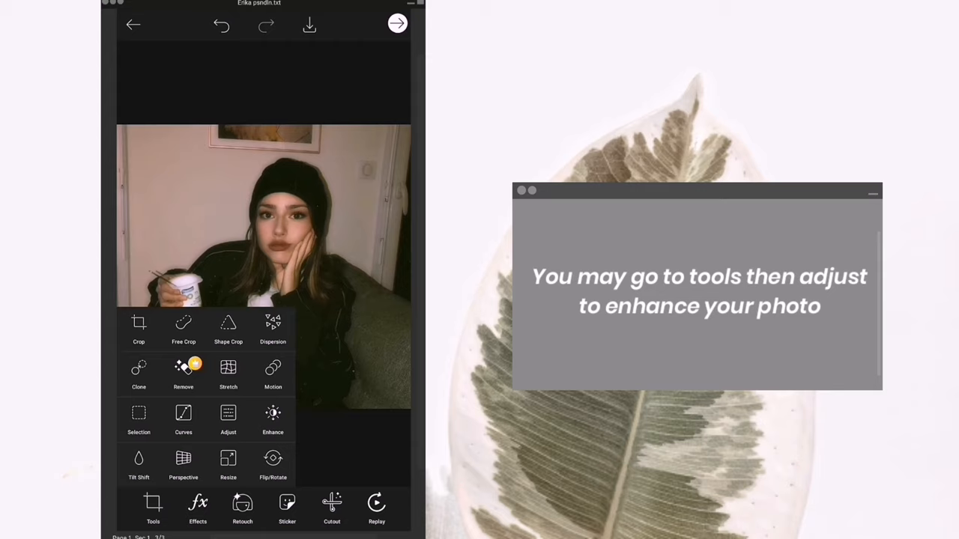
click(227, 417)
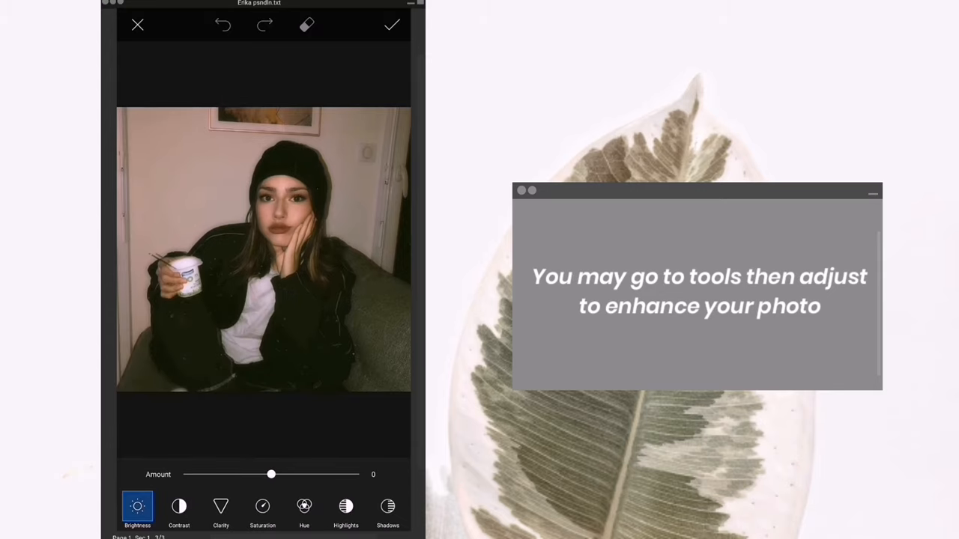
drag(271, 474, 305, 474)
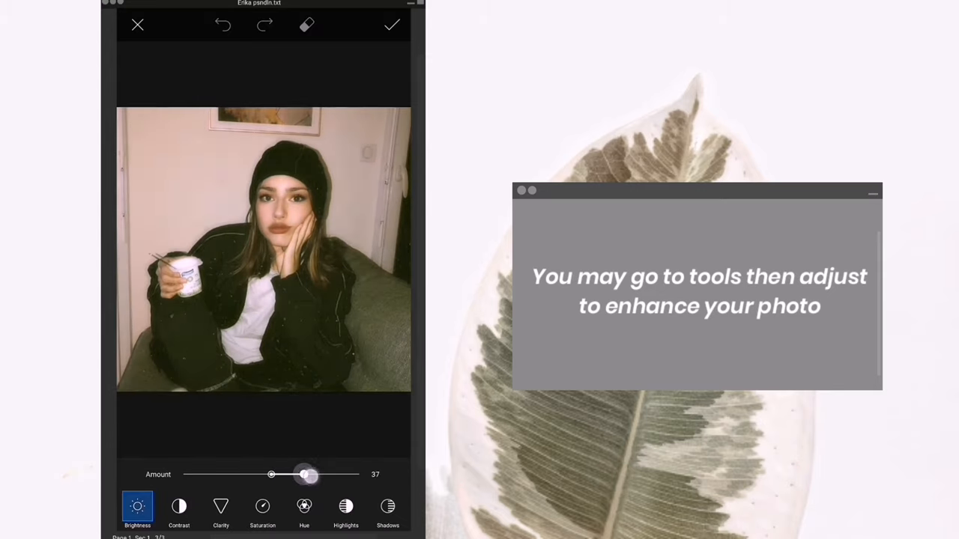
drag(303, 474, 276, 474)
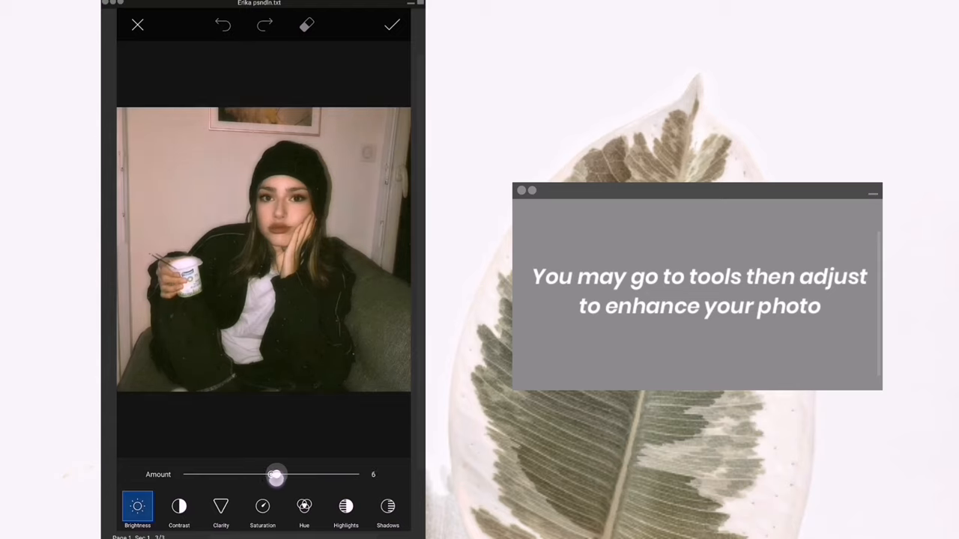
click(179, 506)
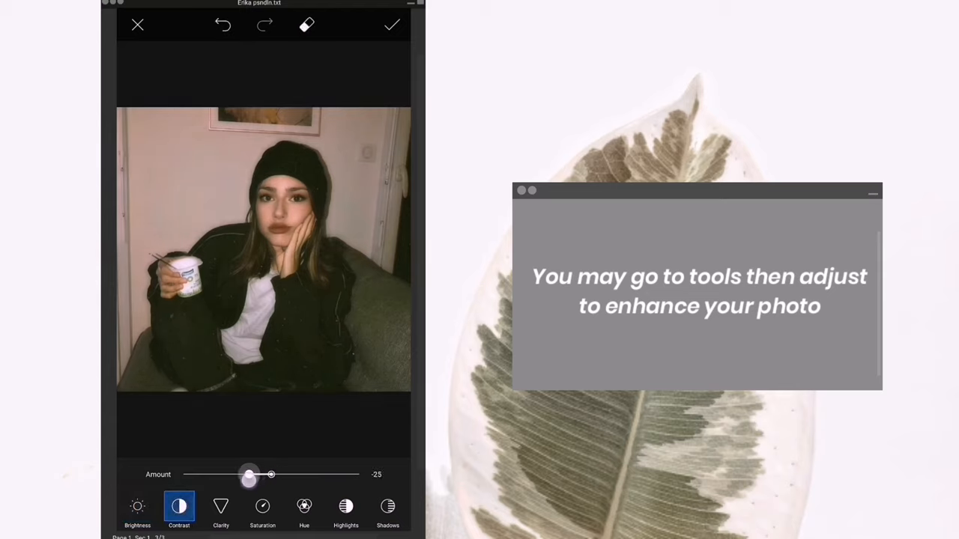
click(262, 506)
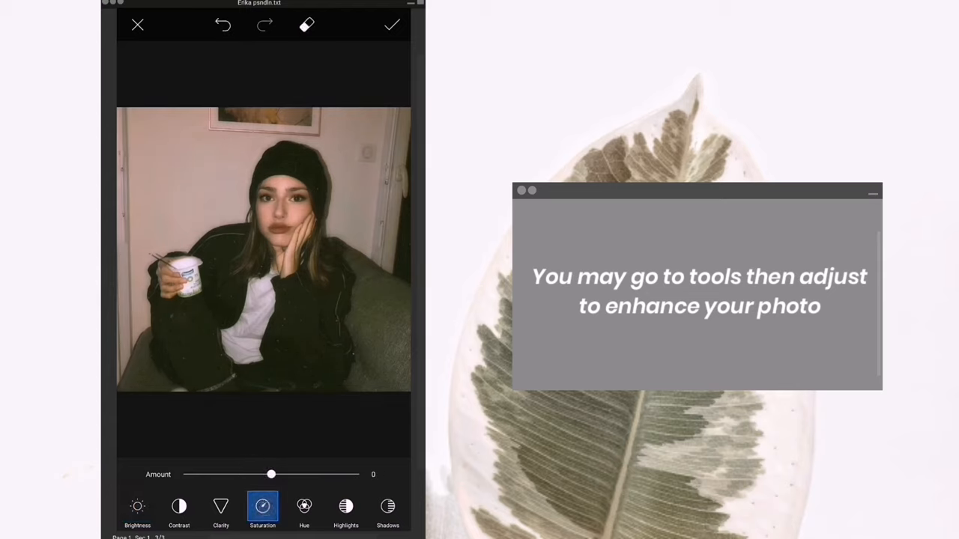
drag(271, 474, 284, 474)
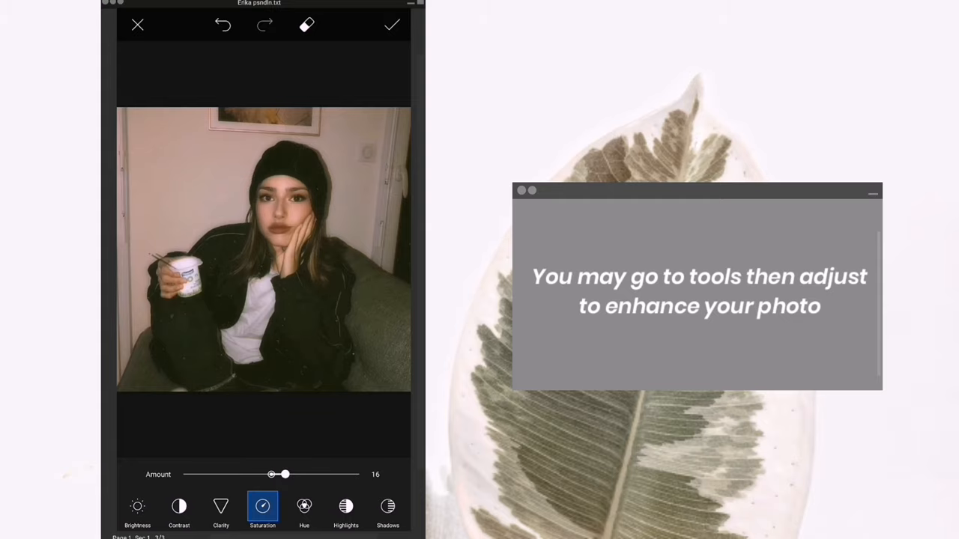
click(392, 25)
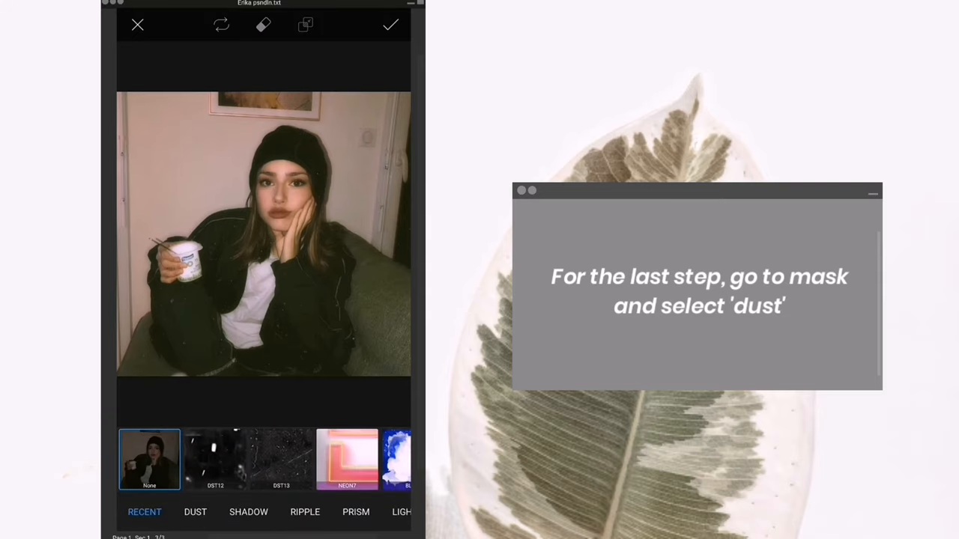
Step: Blend the DST12 dust overlay from the DUST masks onto the photo and apply it
click(195, 511)
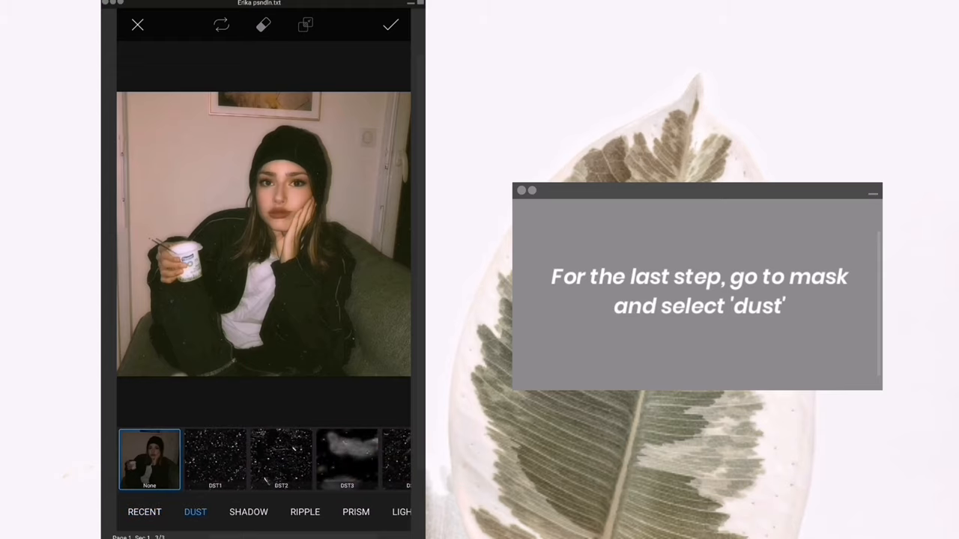
scroll(left, 3)
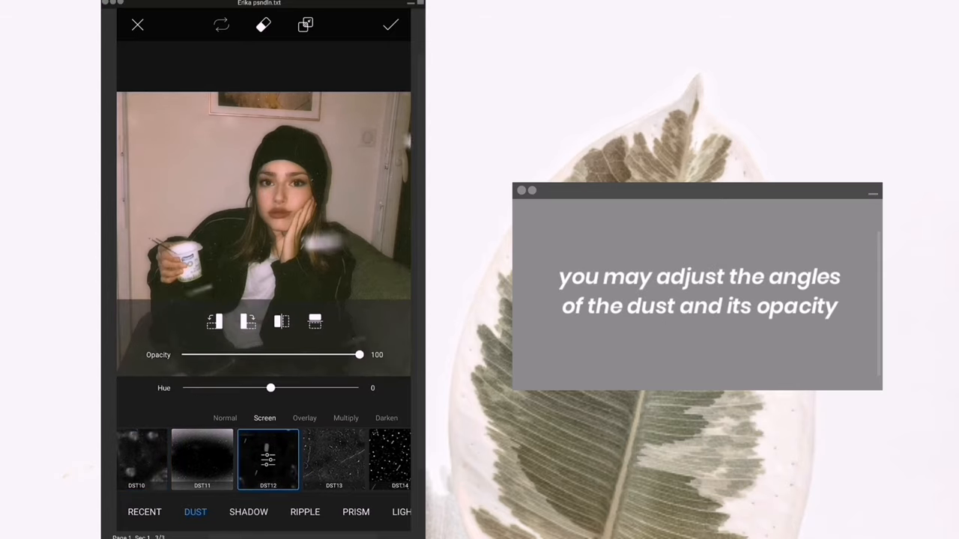
drag(359, 354, 303, 354)
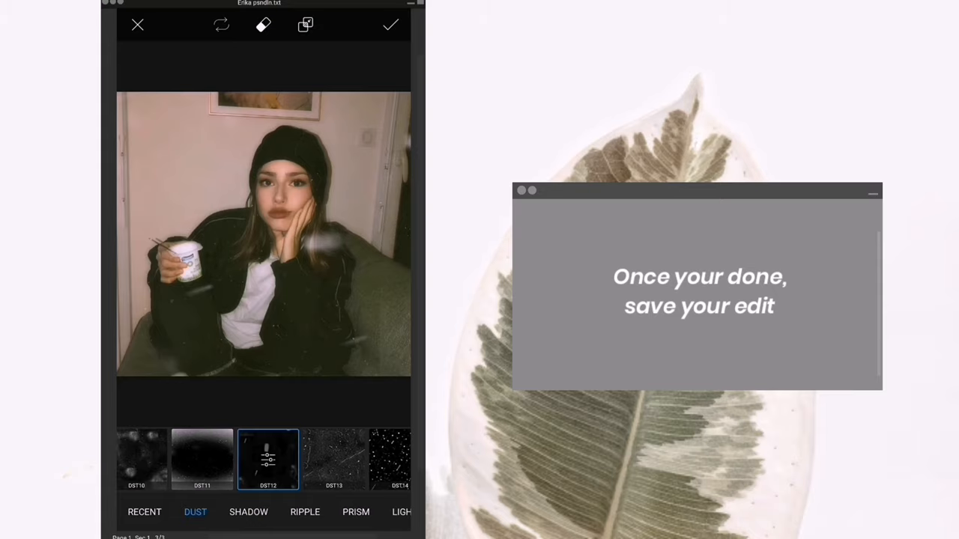
click(390, 25)
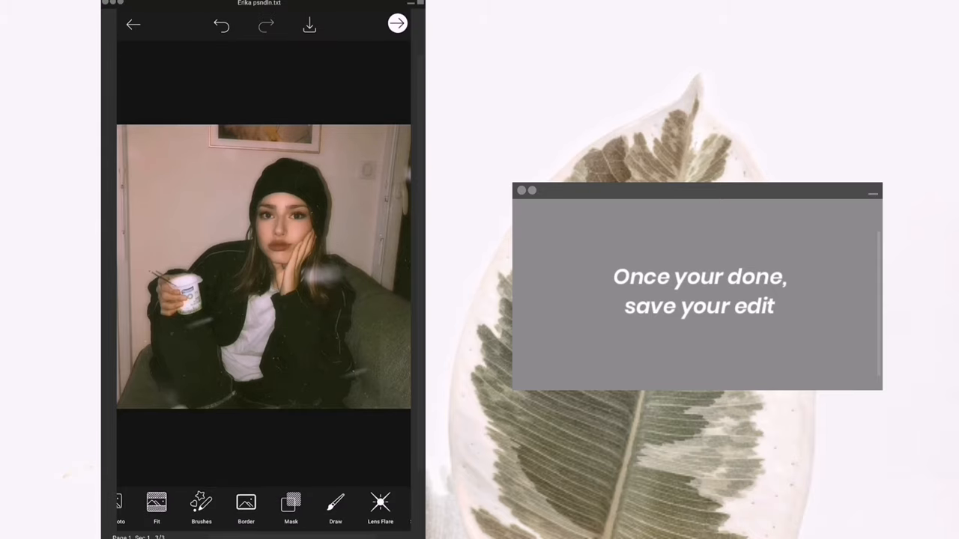